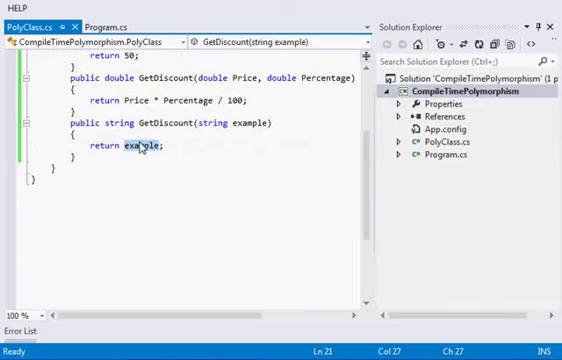
Show Main in Program.cs calling obj.GetDiscount() and obj.GetDiscount(15000,12)
scroll(down, 3)
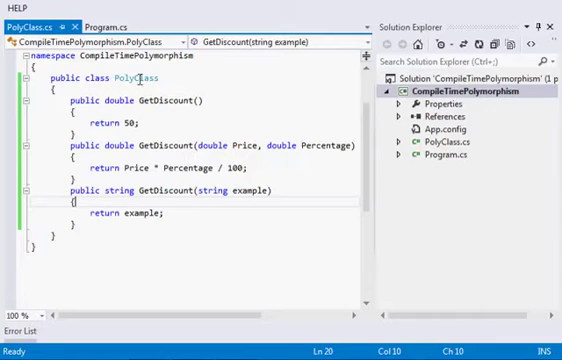
click(106, 28)
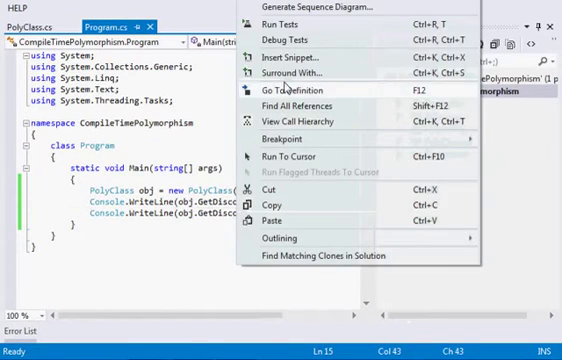
click(284, 88)
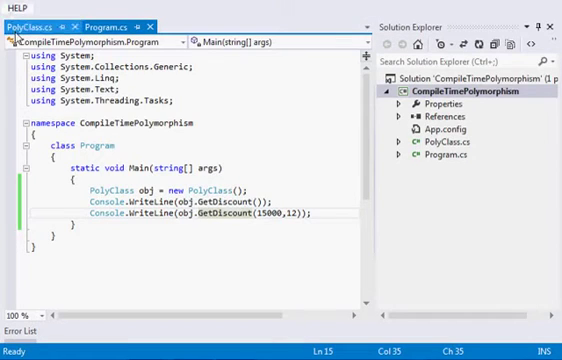
click(24, 24)
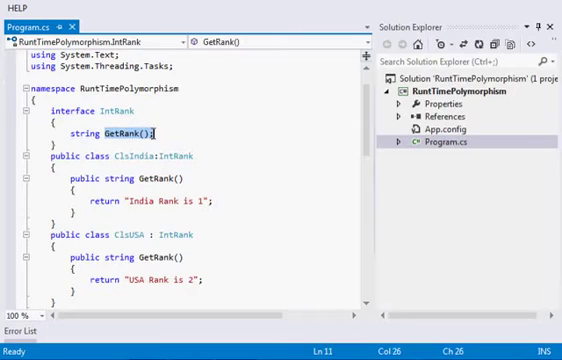
Highlight GetRank in IntRank and review its ClsIndia, ClsUSA and ClsCanada implementations
double_click(78, 132)
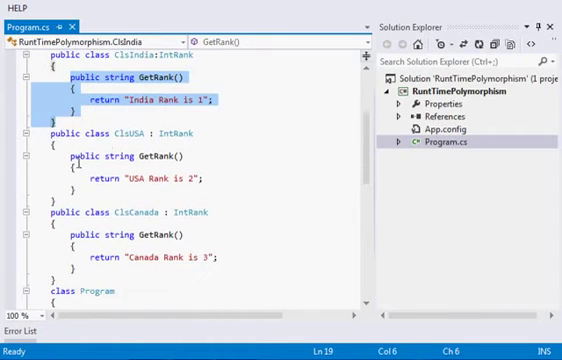
scroll(down, 3)
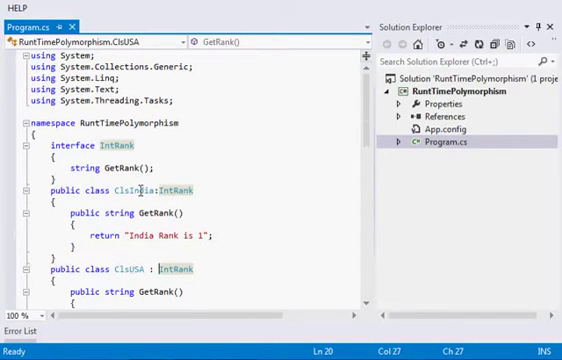
scroll(down, 3)
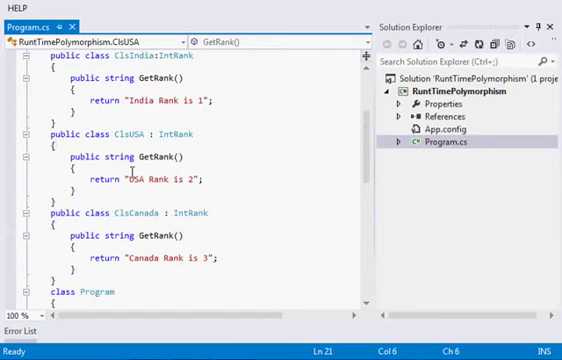
scroll(down, 3)
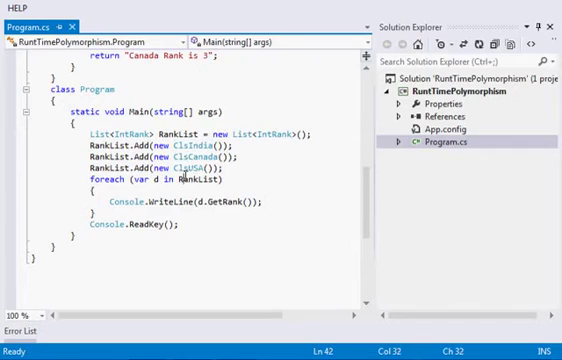
double_click(184, 170)
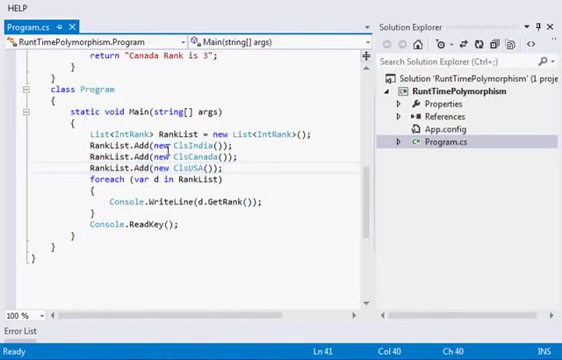
double_click(190, 168)
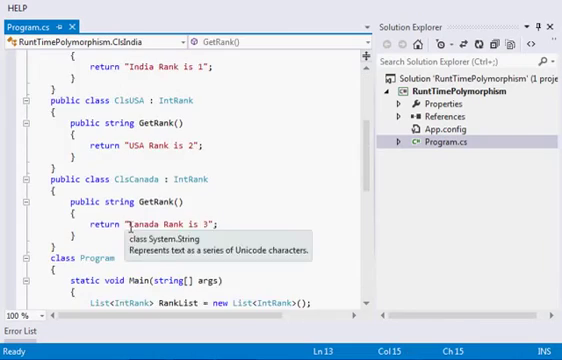
scroll(down, 3)
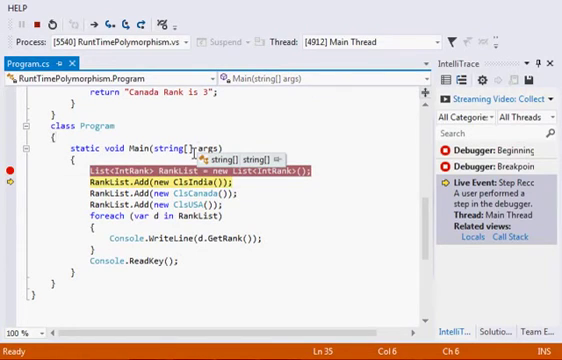
Step past the List<IntRank> line, then continue so the console prints India 1, Canada 3, USA 2
key(F10)
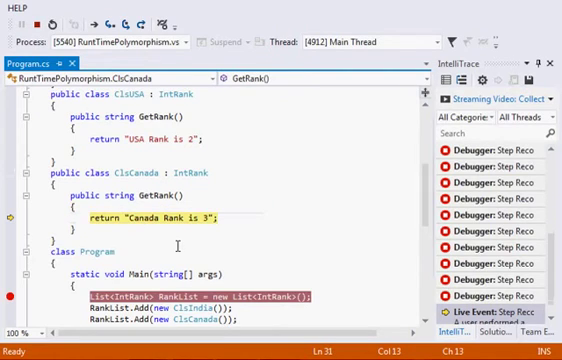
scroll(down, 3)
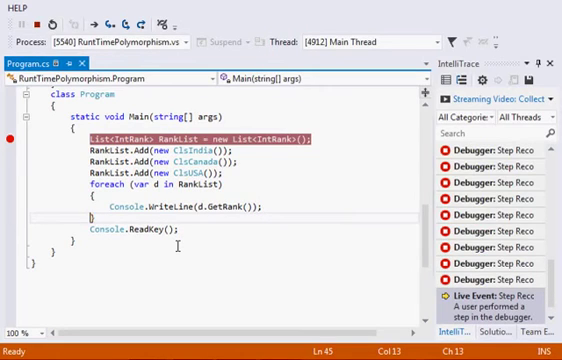
key(F5)
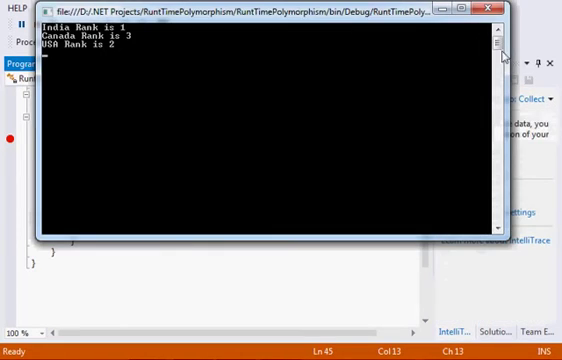